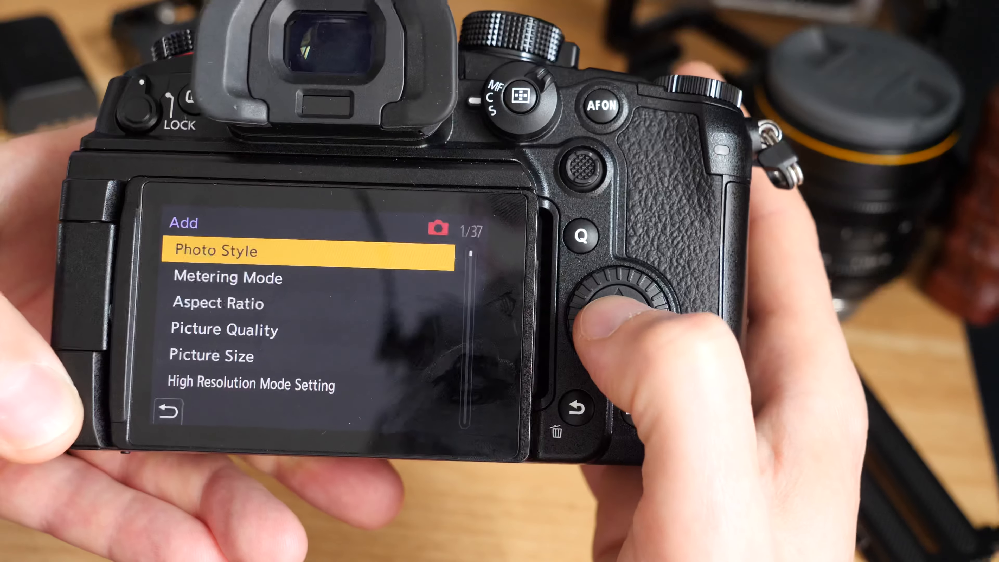
# Scroll the Add list choosing photo settings for My Menu, then back out to the Save? prompt
pyautogui.click(624, 313)
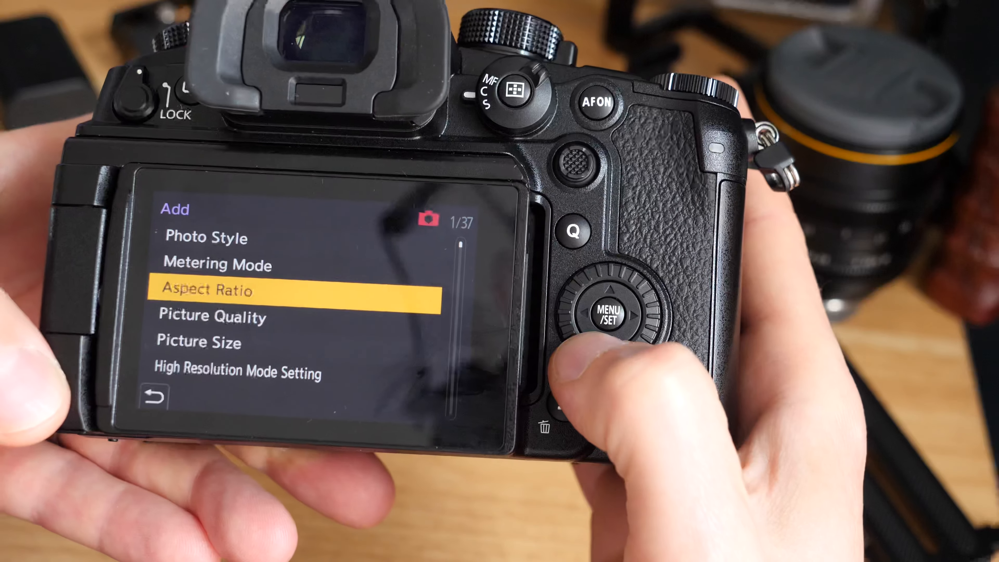
pyautogui.click(614, 316)
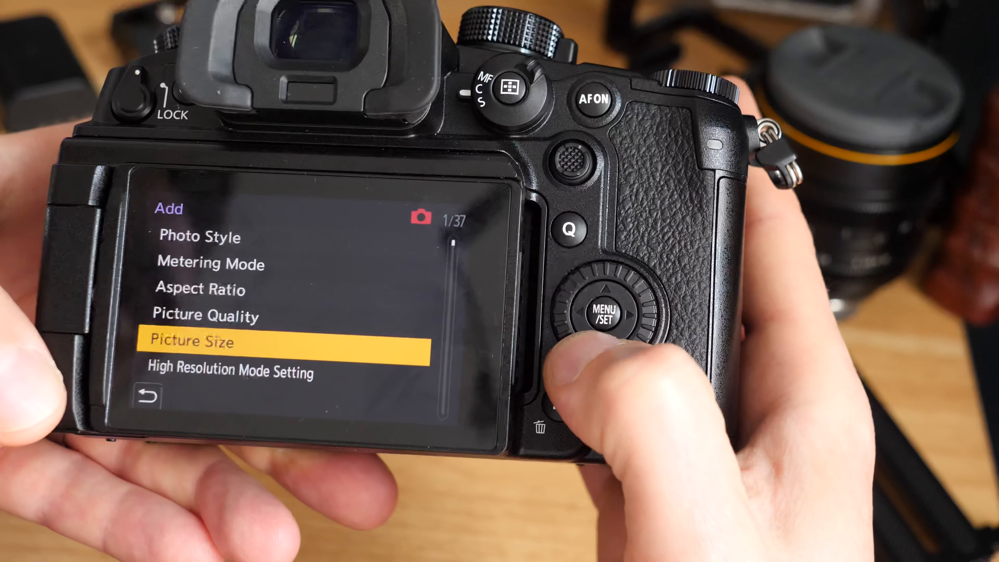
pyautogui.click(627, 312)
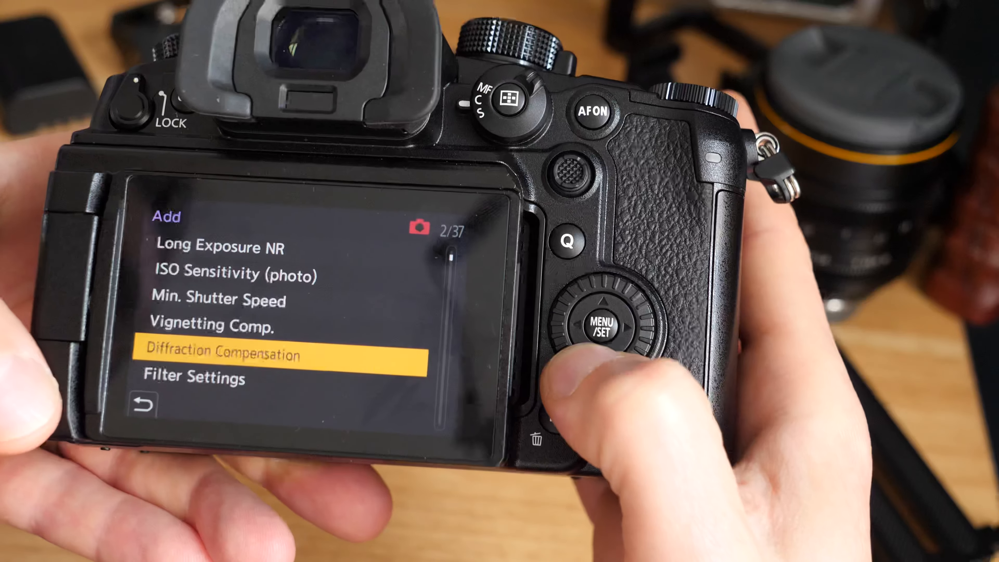
pyautogui.press('Down')
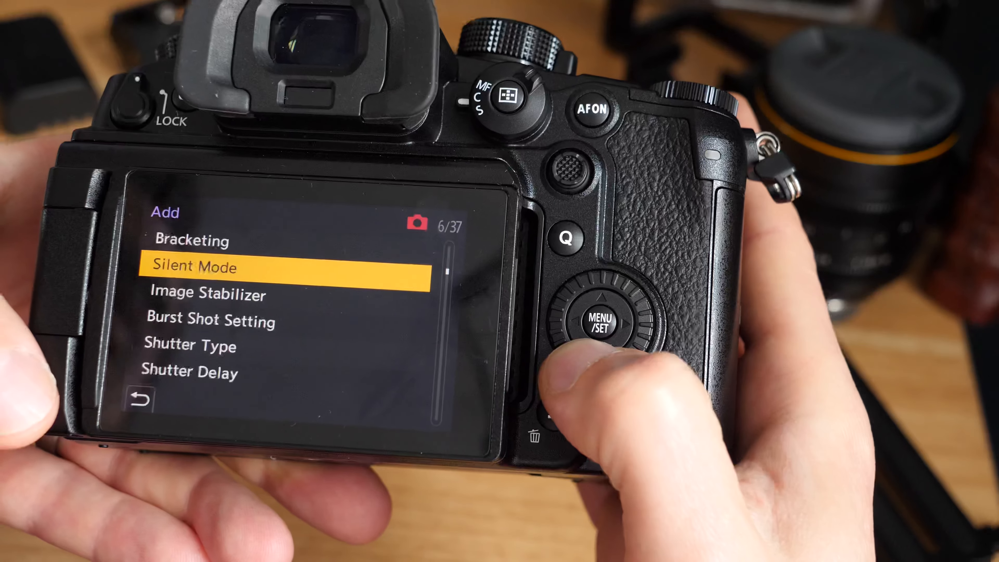
pyautogui.press('up')
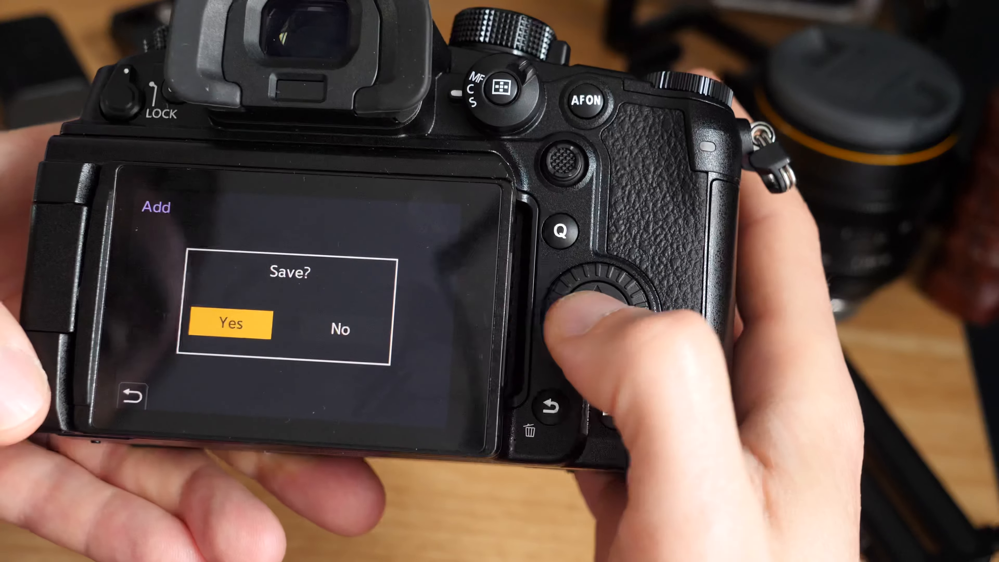
# Confirm Yes on the Save? prompt to store the My Menu additions
pyautogui.click(594, 321)
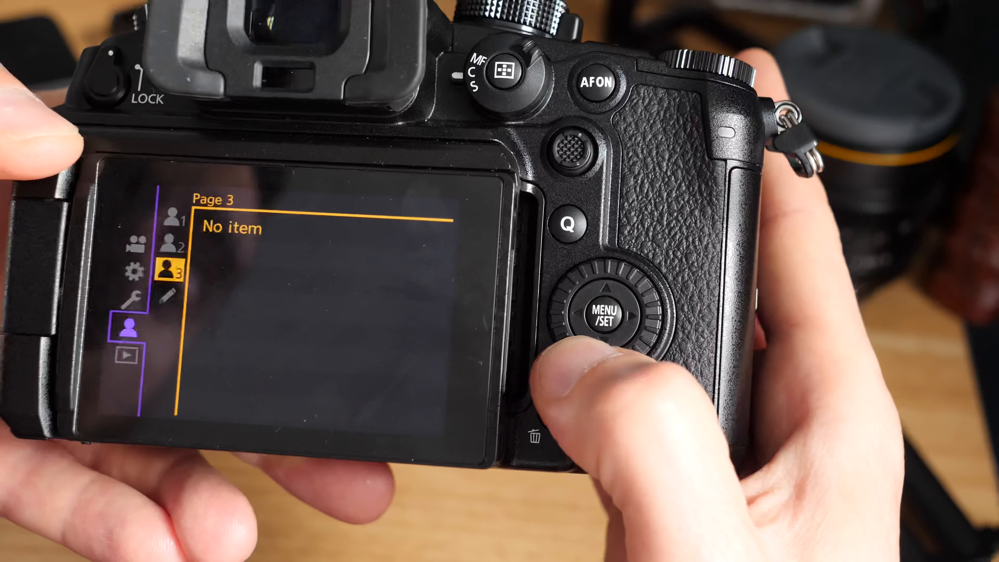
# Add Aspect Ratio to My Menu, review pages 1 and 2, and return to the shooting screen
pyautogui.click(613, 311)
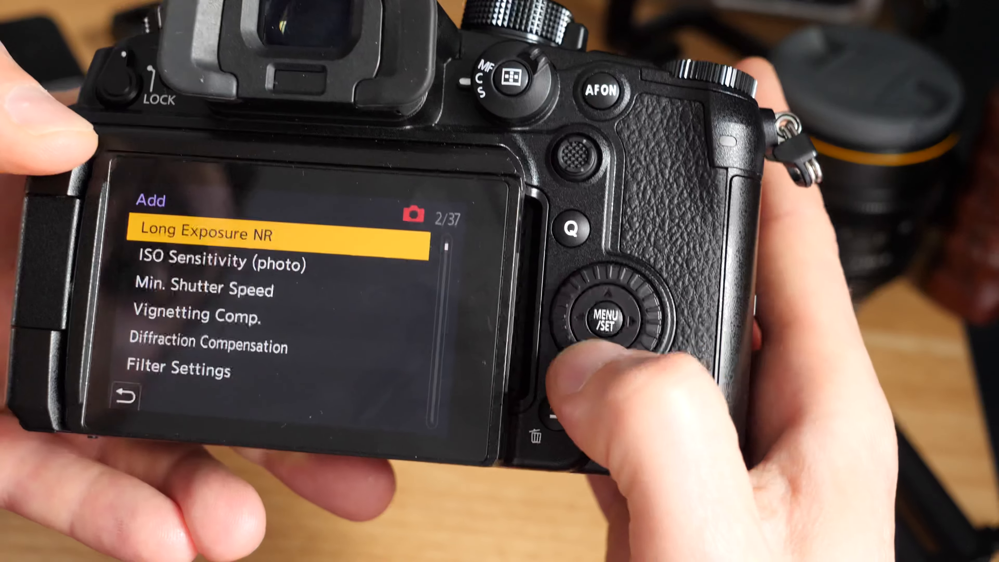
pyautogui.click(610, 318)
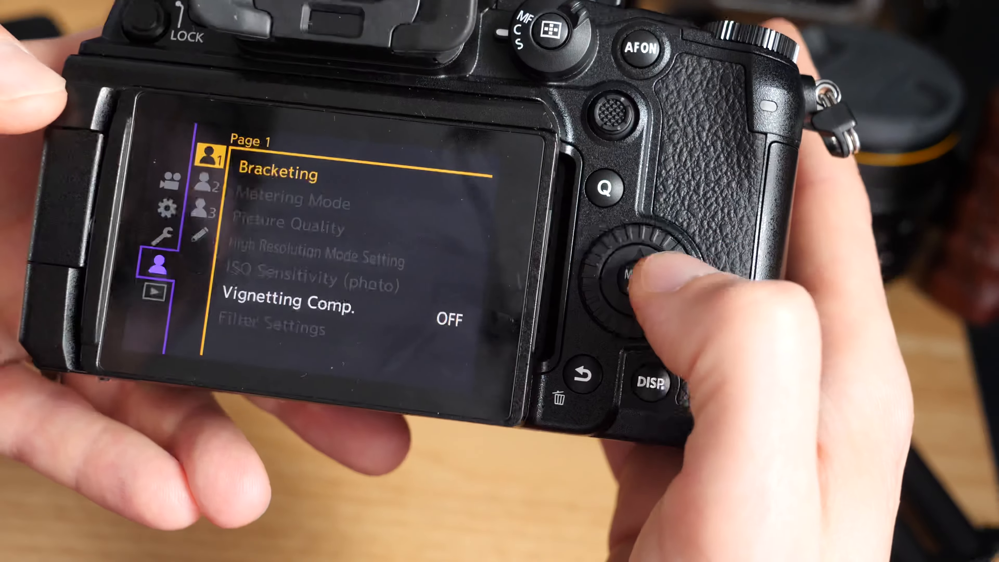
pyautogui.click(636, 284)
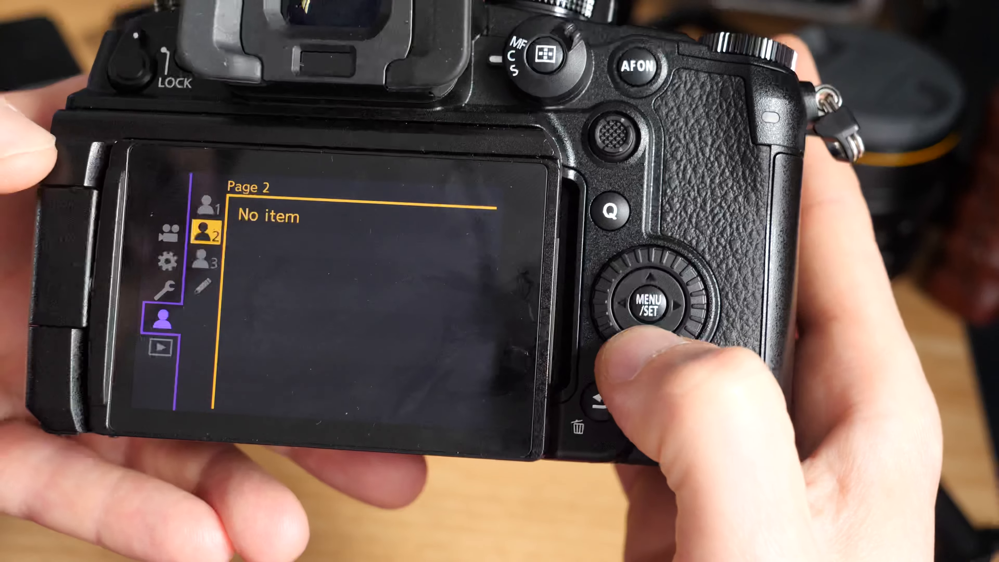
pyautogui.click(647, 304)
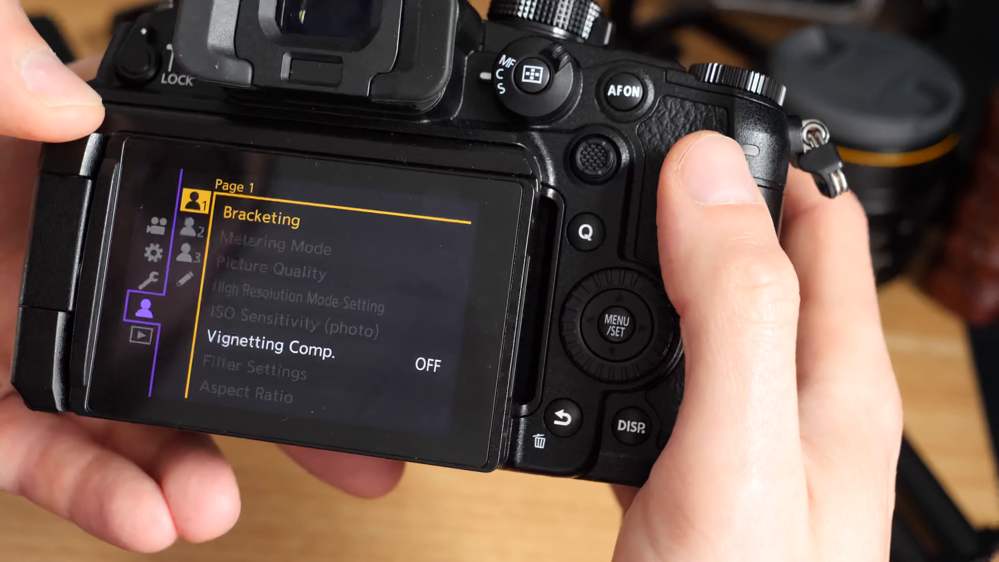
pyautogui.click(556, 417)
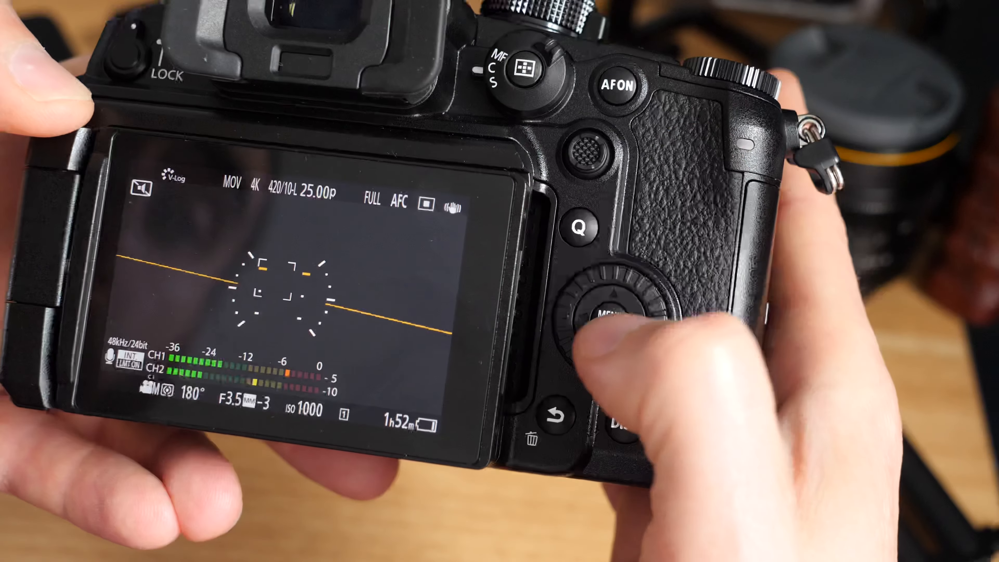
# Reopen the camera menu to reach My Menu's empty third page
pyautogui.click(613, 317)
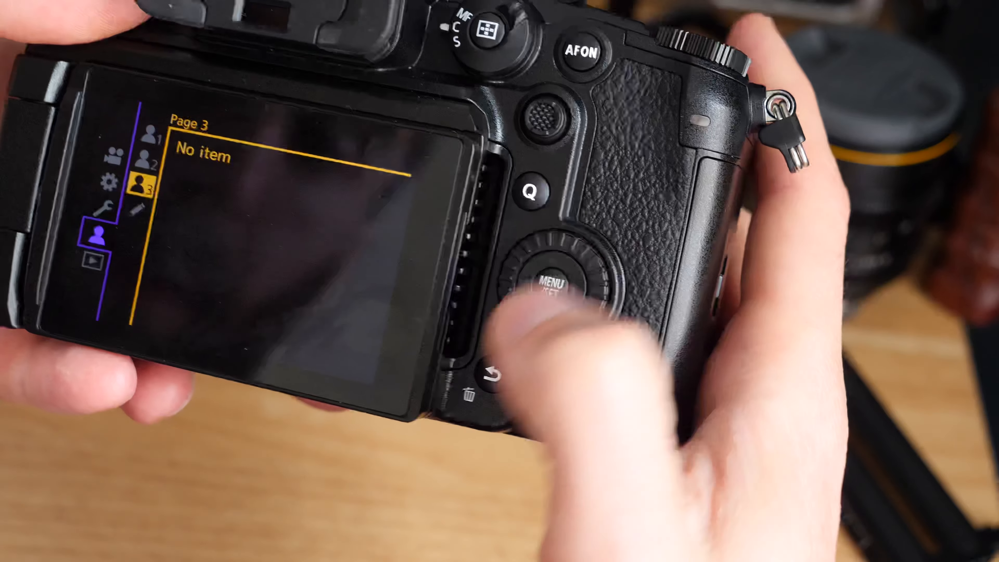
# Select the pencil tab to show Edit My Menu with Add, Sorting, Delete and Display options
pyautogui.click(557, 280)
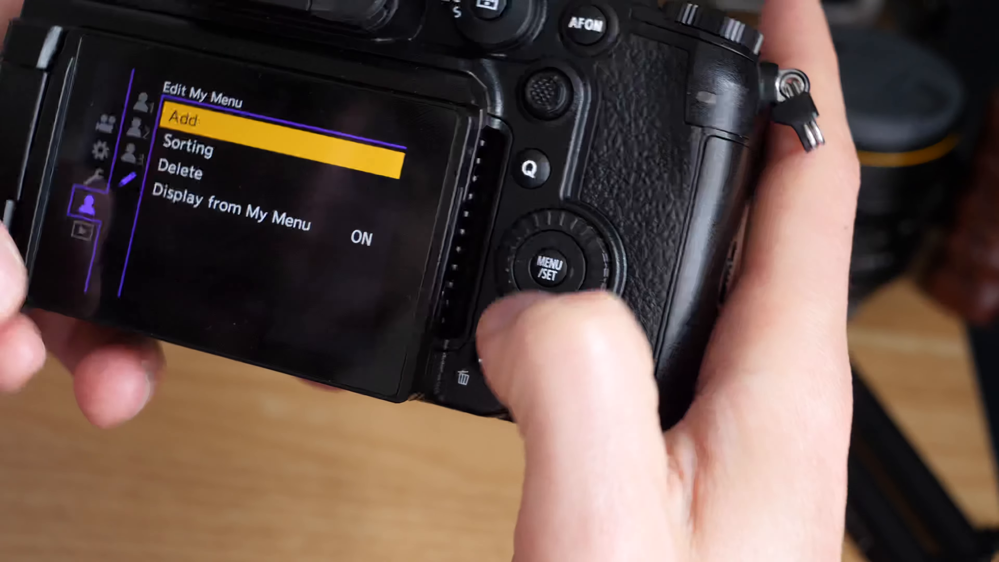
# Choose Sorting to show the numbered list of My Menu items for reordering
pyautogui.click(547, 262)
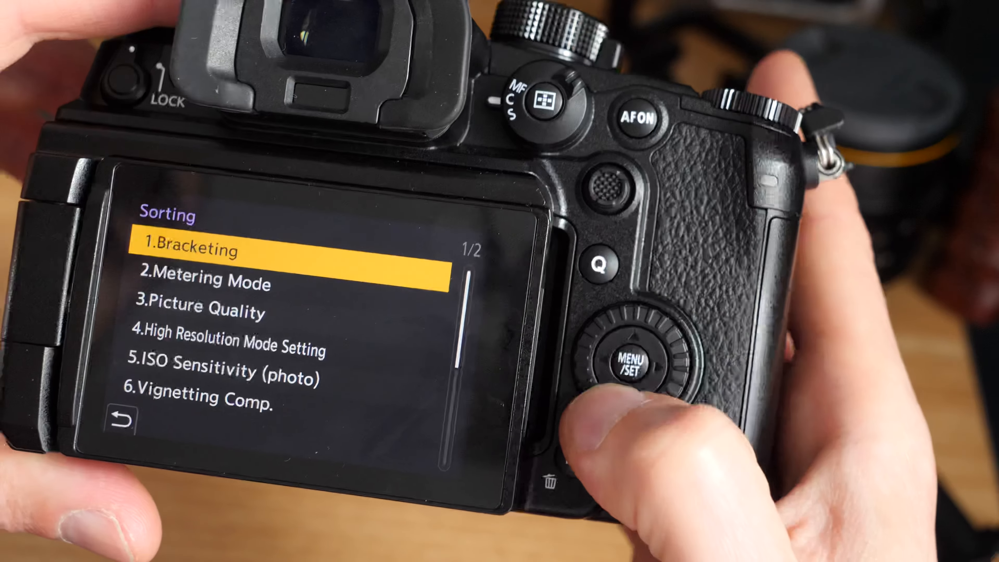
# Pick 1.Bracketing to move and place its insertion line above 9.Photo Style
pyautogui.click(636, 354)
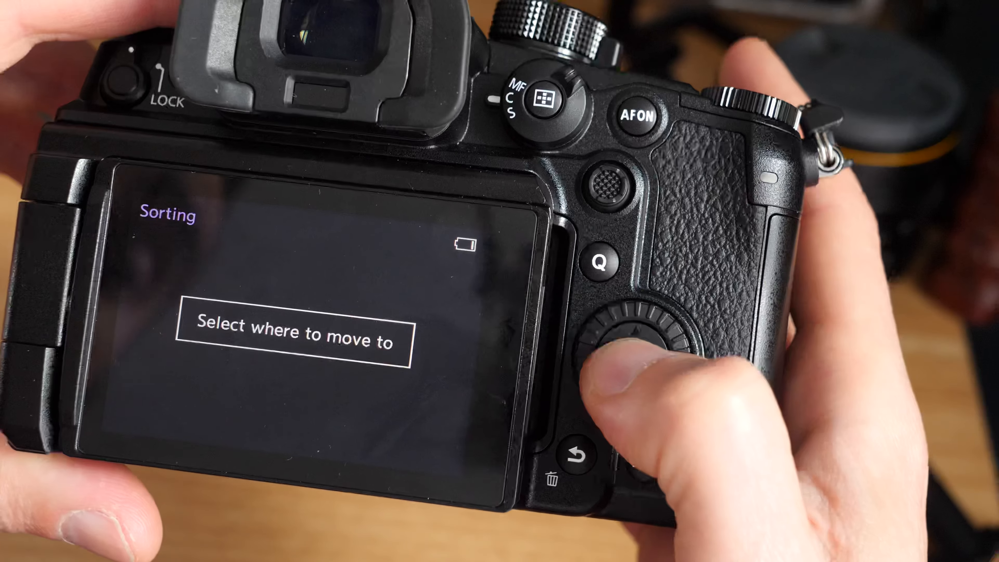
pyautogui.click(627, 352)
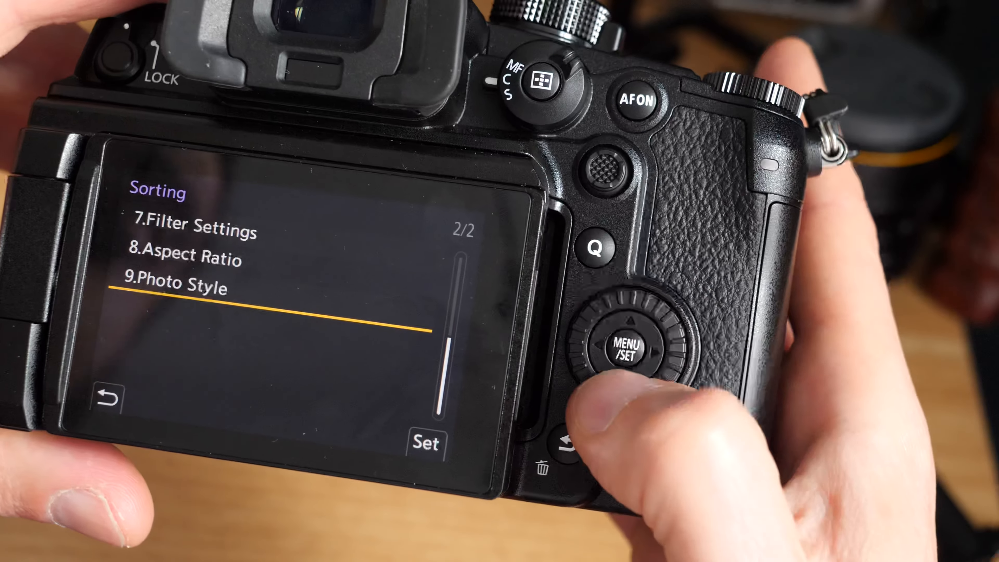
pyautogui.press('Up')
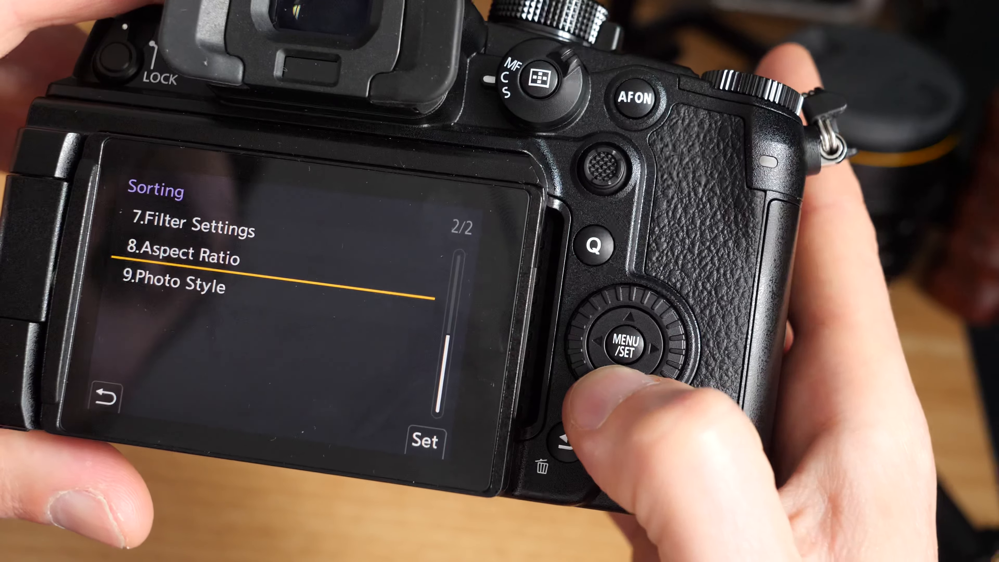